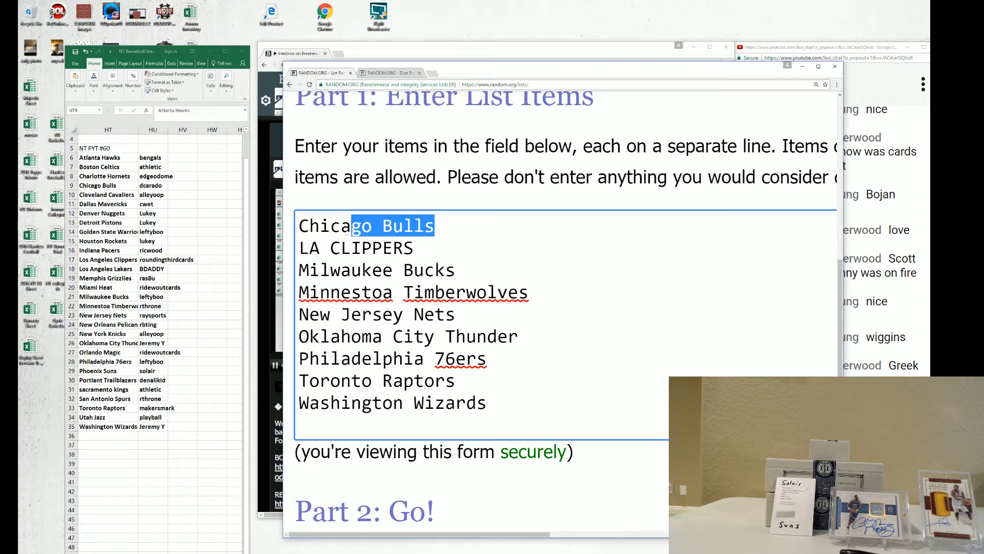
Remove Chicago Bulls from the team list in the List Randomizer.
key("Delete")
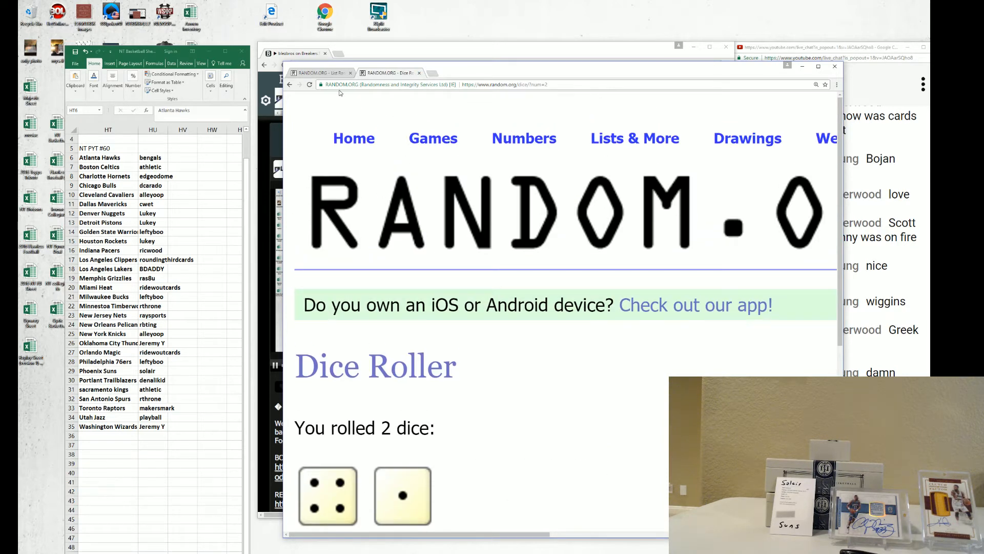
Run a web search for 'RANDS' from the Dice Roller tab's address bar.
left_click(308, 85)
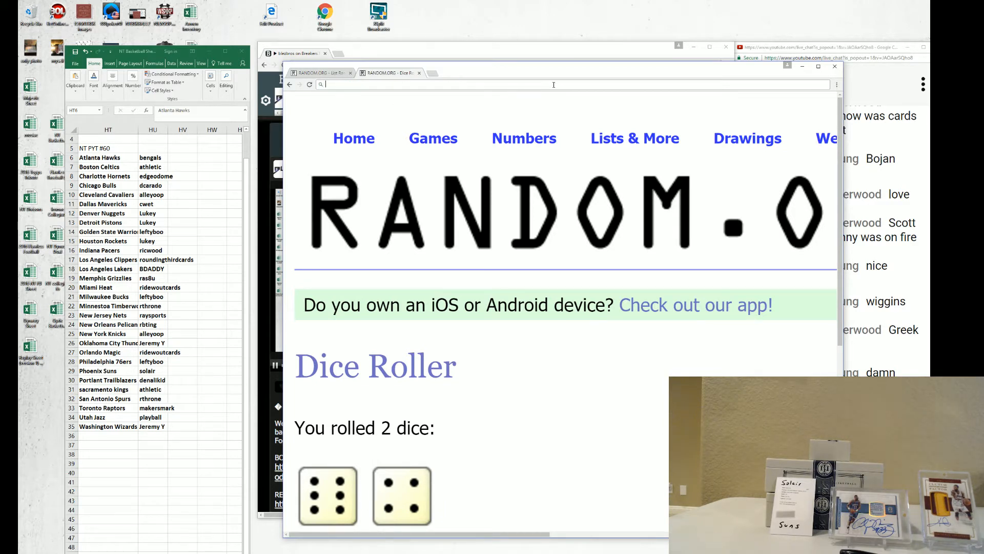
type("RANDS")
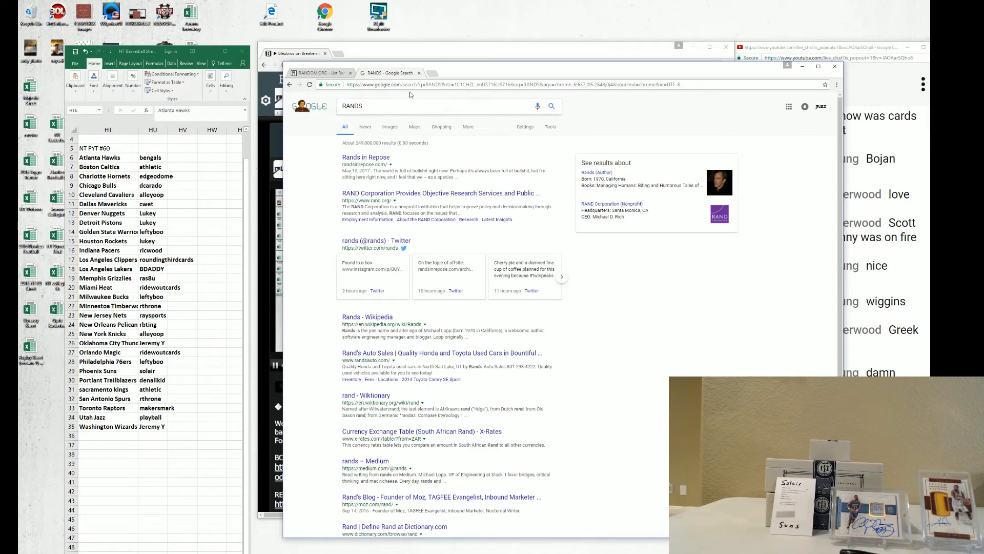
Change the search to 'random number generator' via the RAND suggestion.
left_click(408, 105)
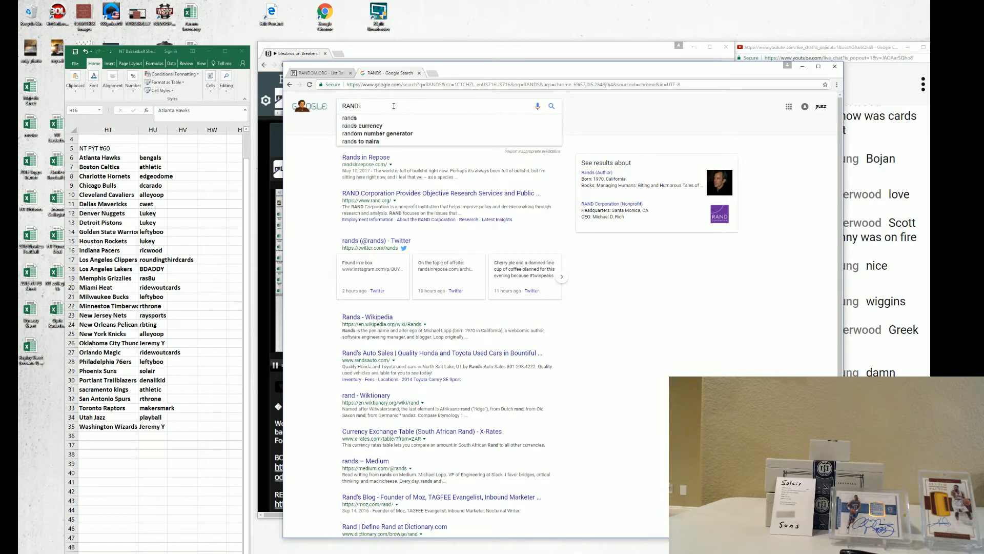
key("Backspace")
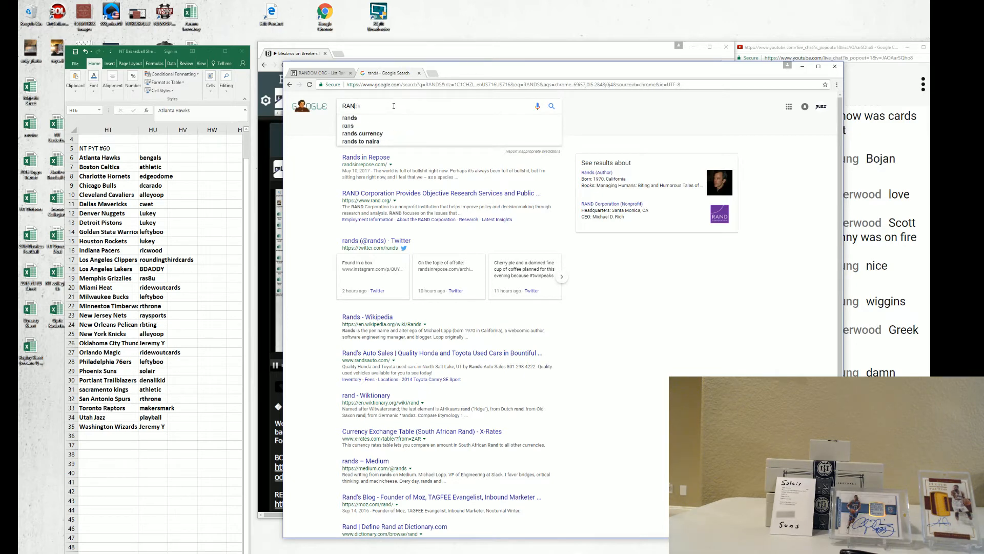
left_click(395, 105)
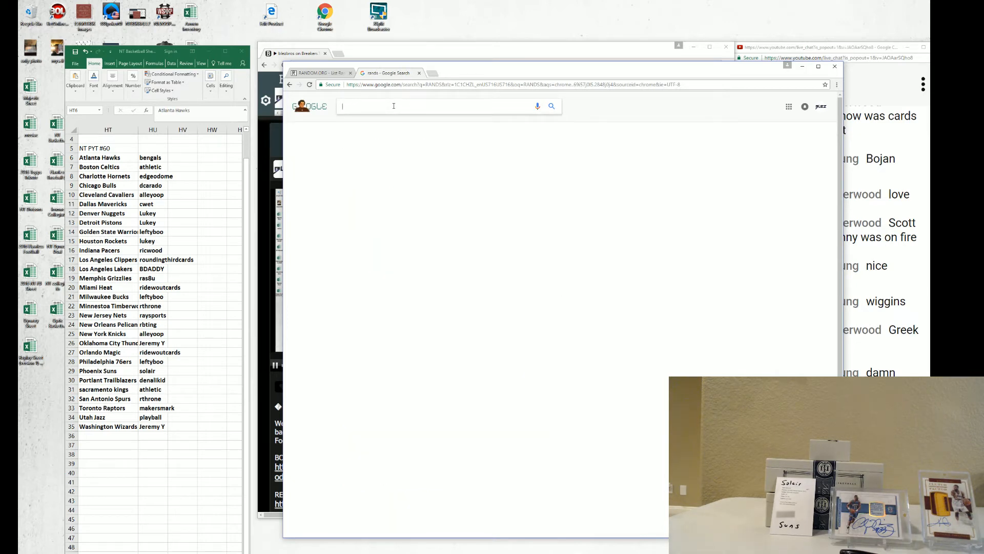
type("RANDOM")
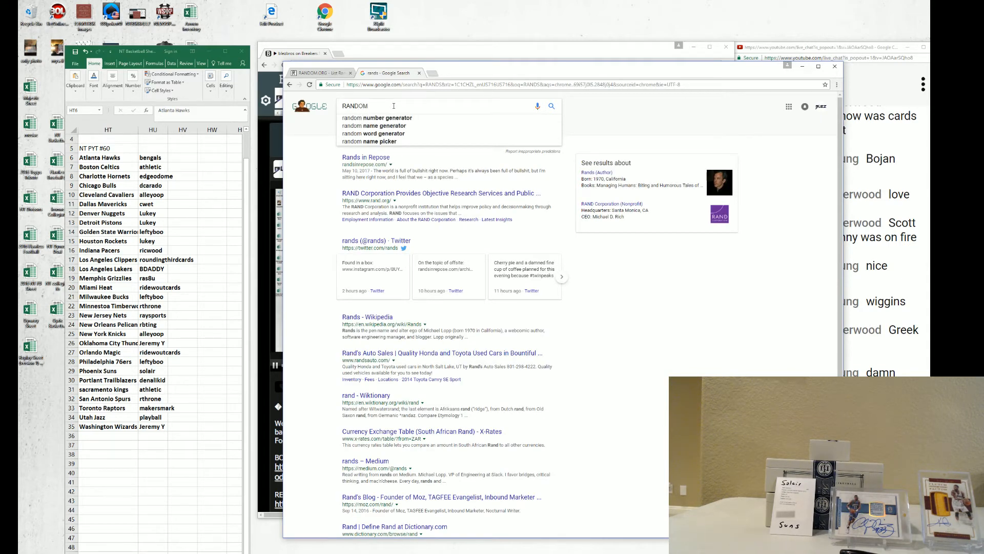
left_click(376, 118)
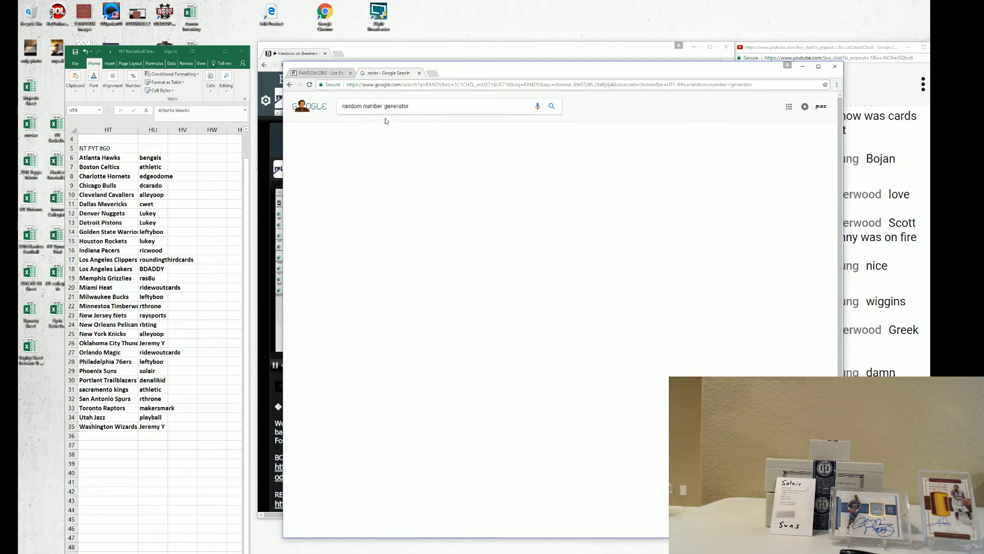
left_click(551, 106)
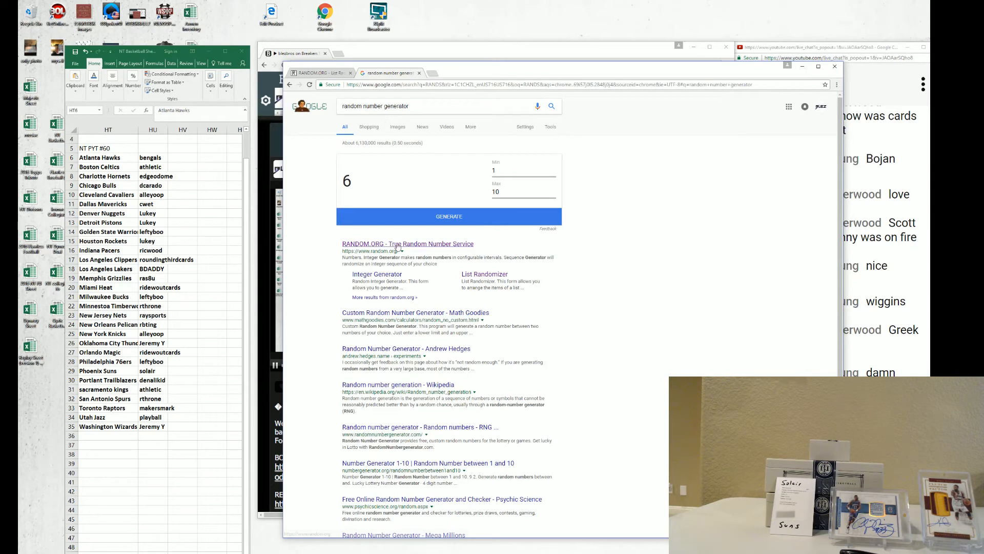
Go to the RANDOM.ORG True Random Number Service result.
left_click(407, 244)
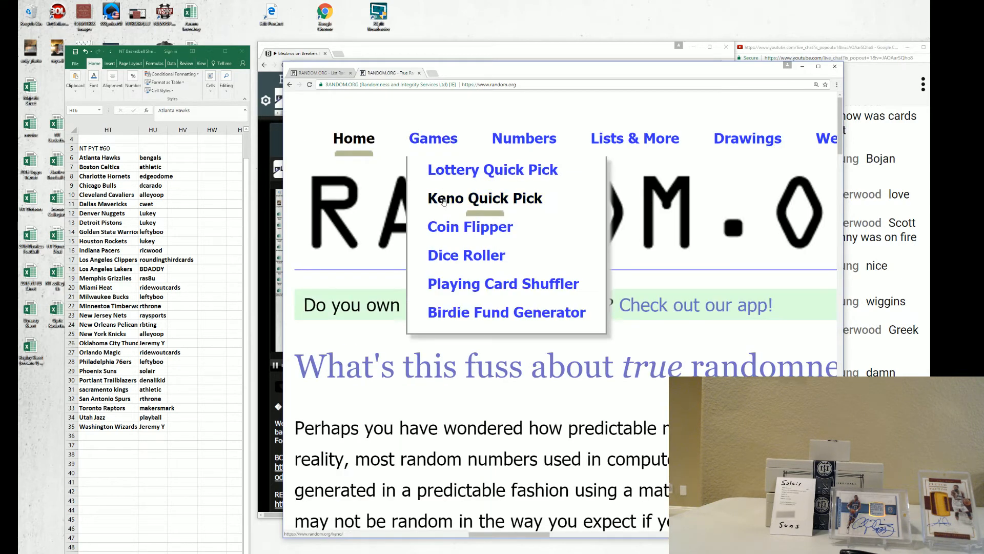
Reach the Dice Roller via Games, then return to the List Randomizer with the teams.
left_click(466, 255)
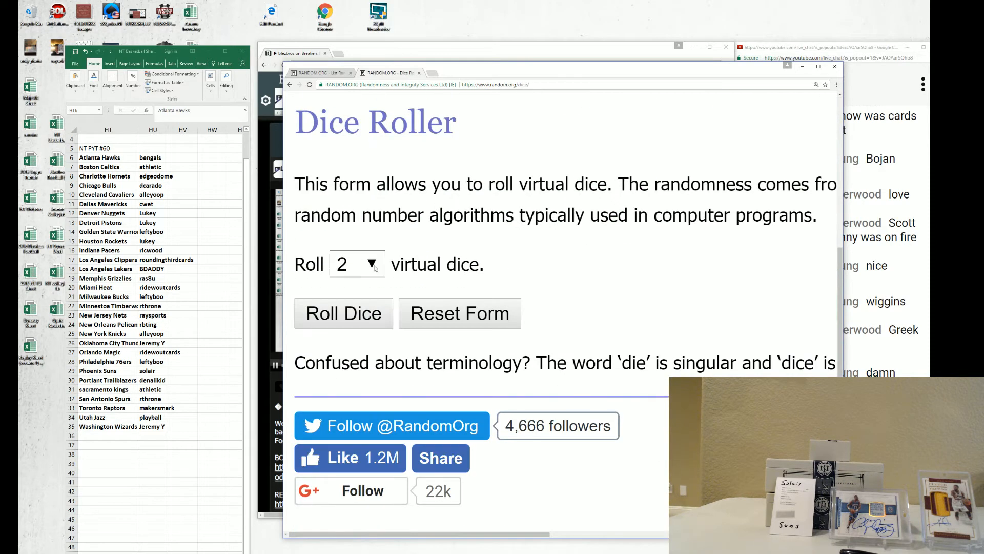
left_click(344, 313)
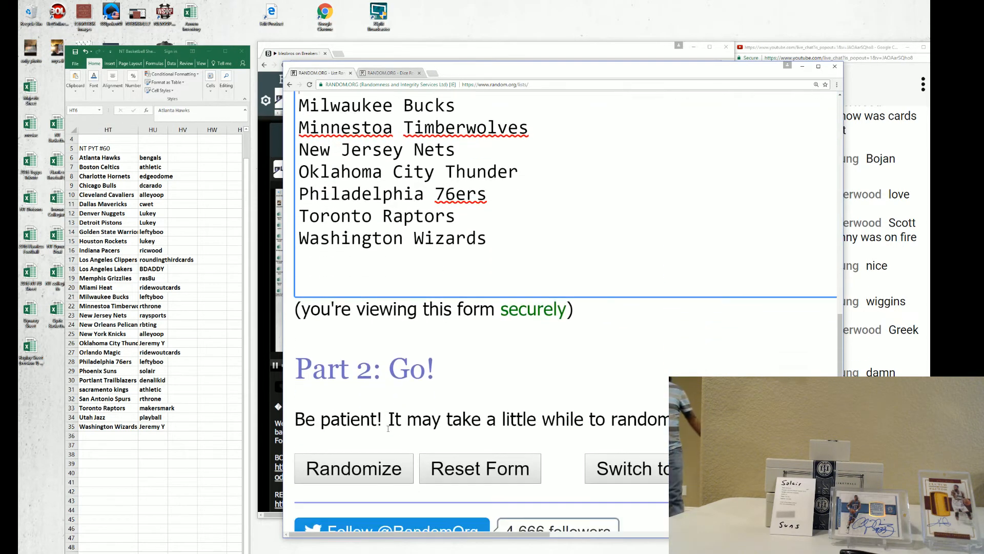
Randomize the eight-team list 8 times, ending with Milwaukee Bucks first and LA CLIPPERS second.
left_click(354, 467)
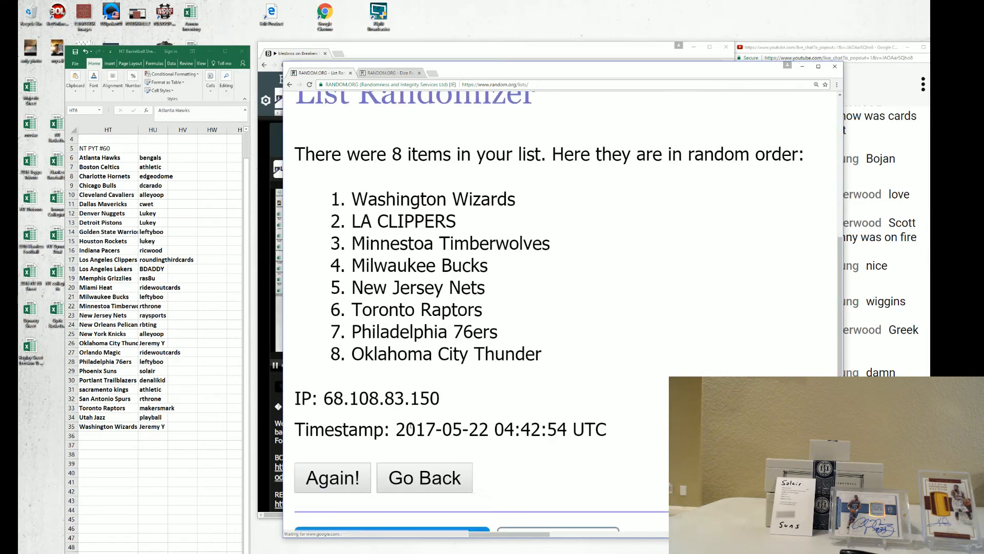
left_click(332, 476)
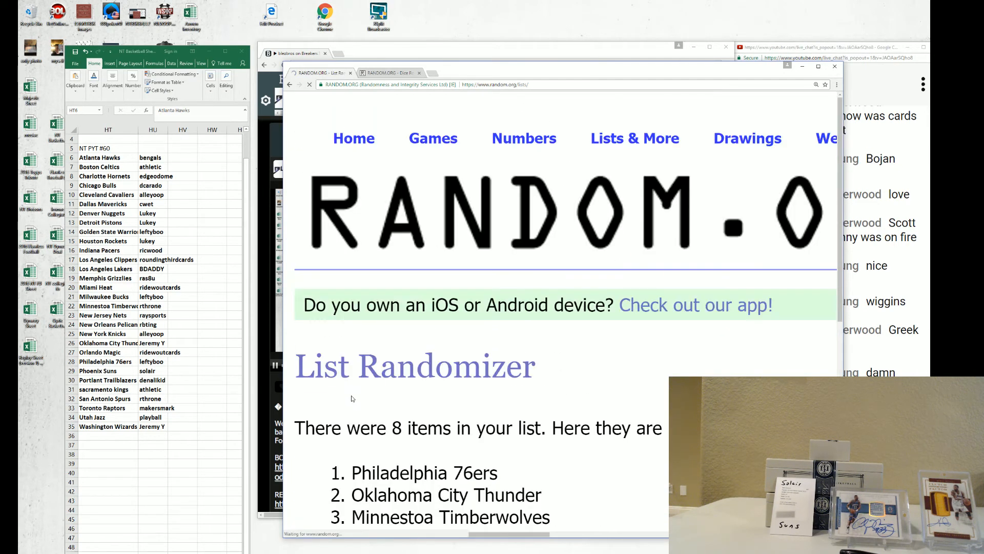
scroll("down", 3)
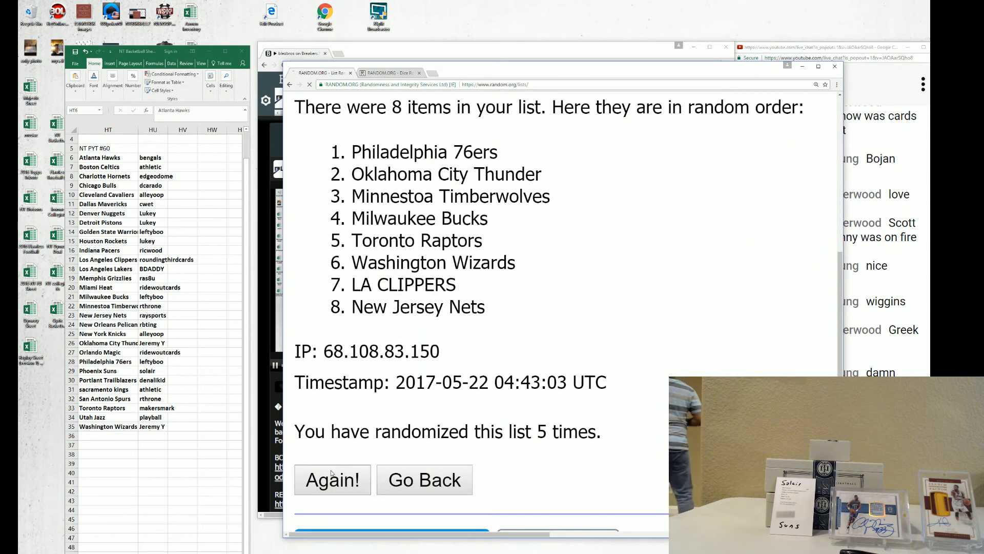
left_click(332, 479)
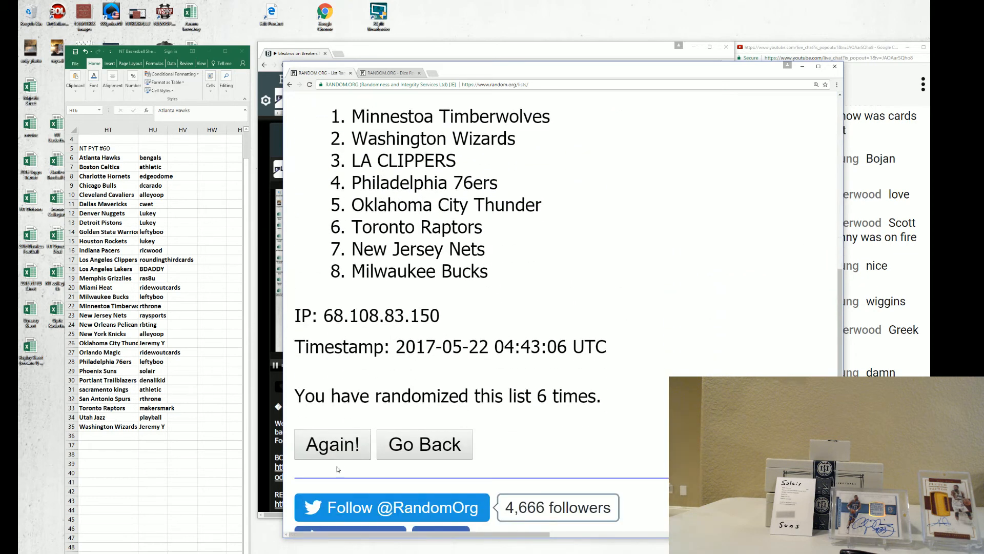
left_click(332, 443)
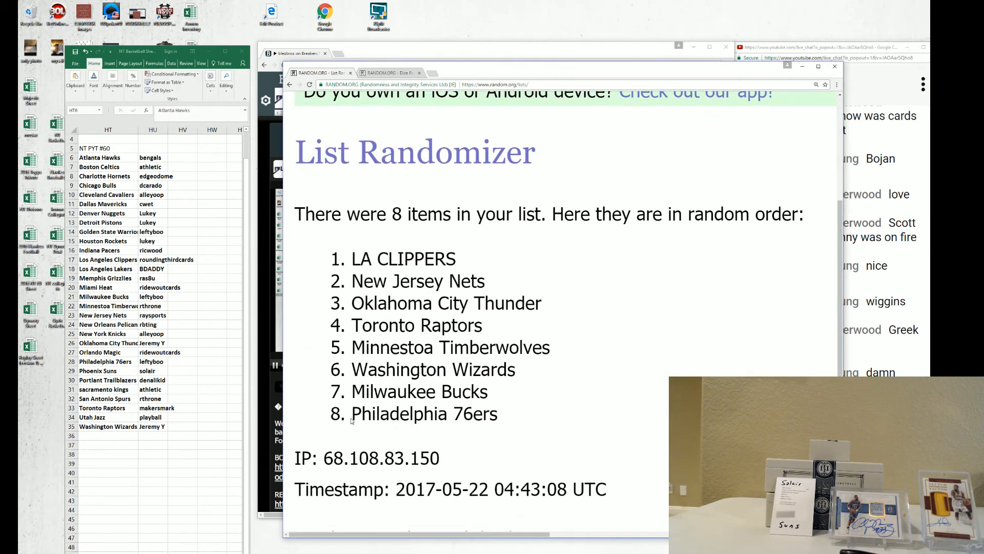
scroll("down", 3)
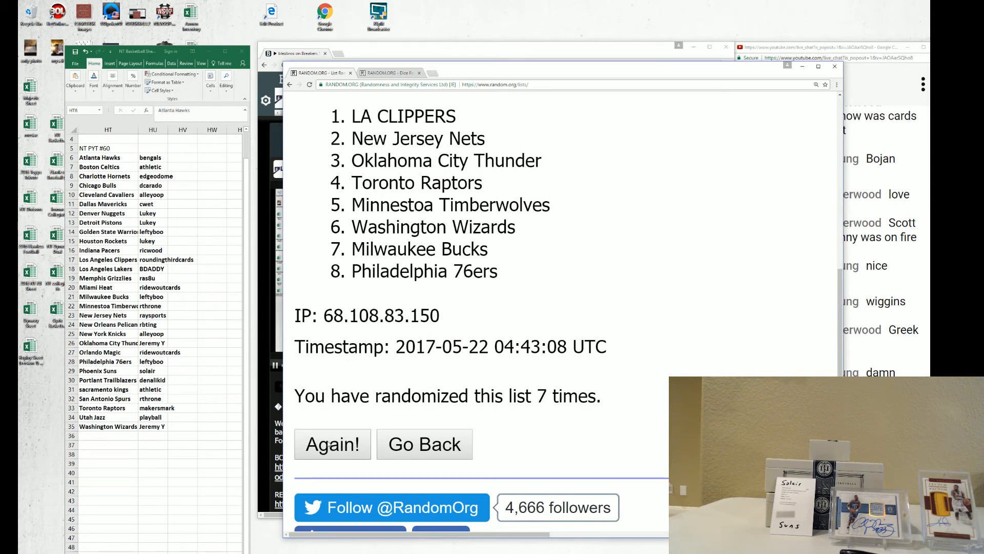
left_click(332, 444)
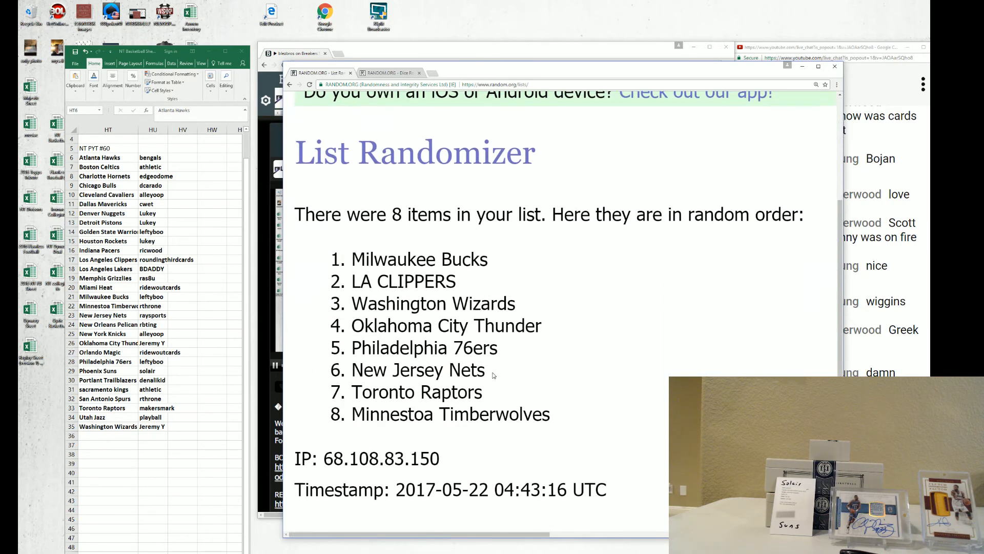
scroll("down", 3)
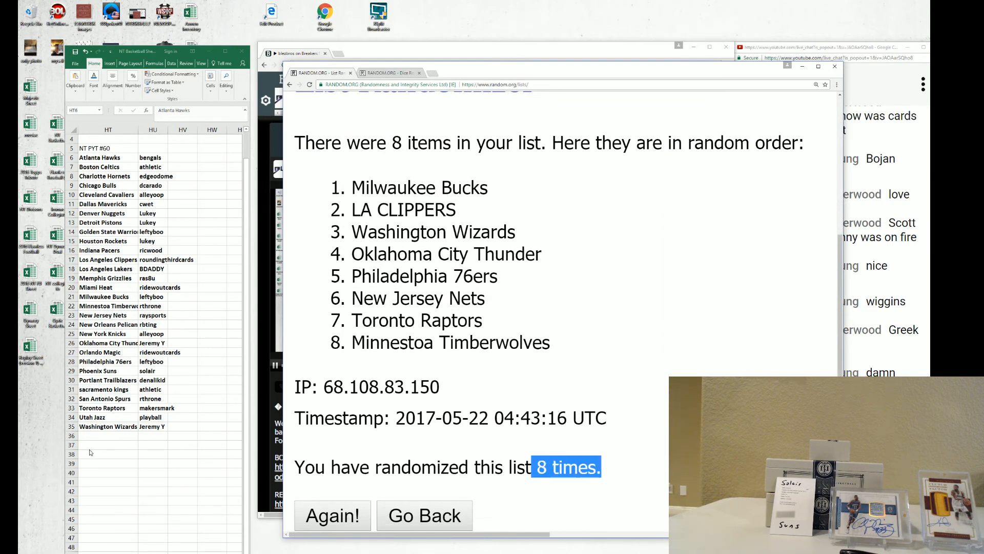
Enter 'lefty/roundingthird teams' in row 37 below the team-owner list.
left_click(88, 445)
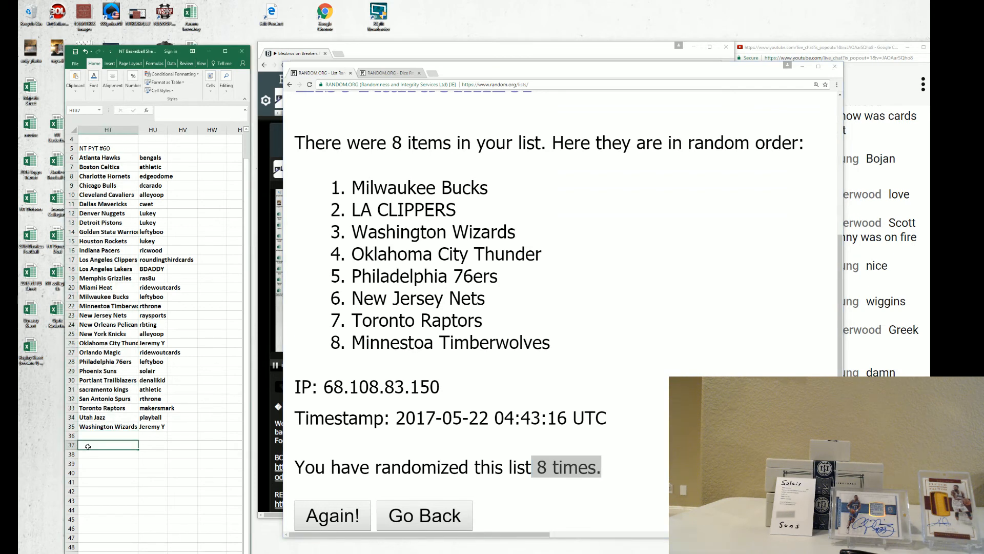
type("lefty")
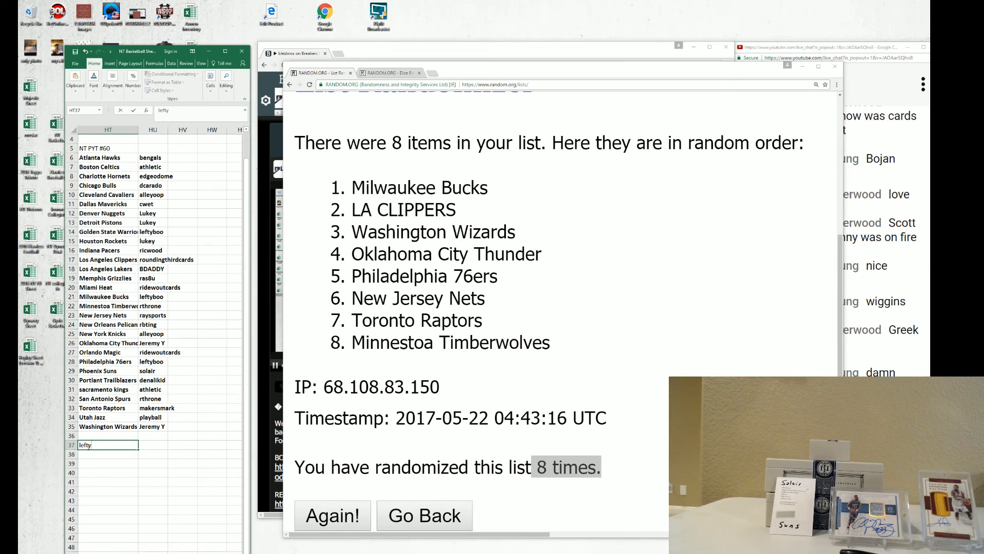
type("/")
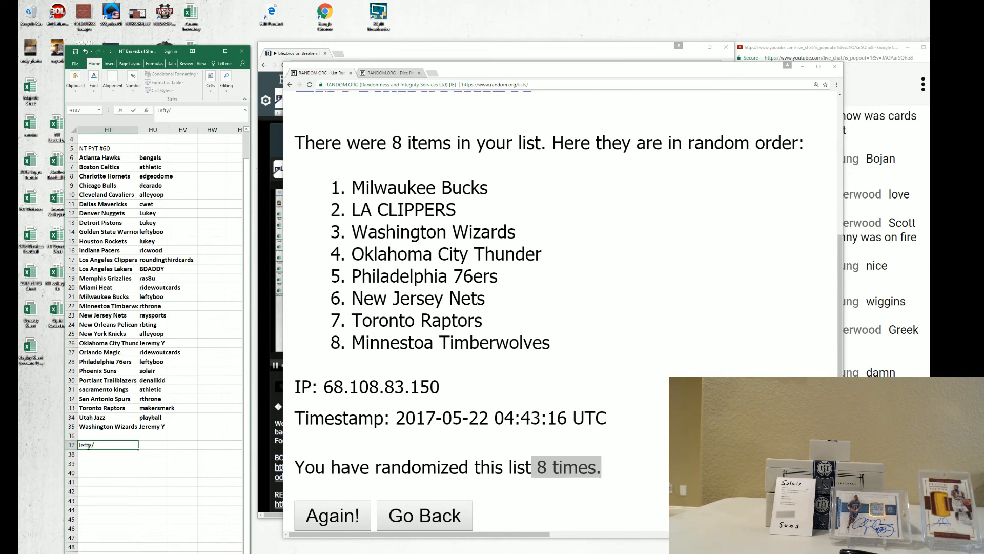
type("roundingthird")
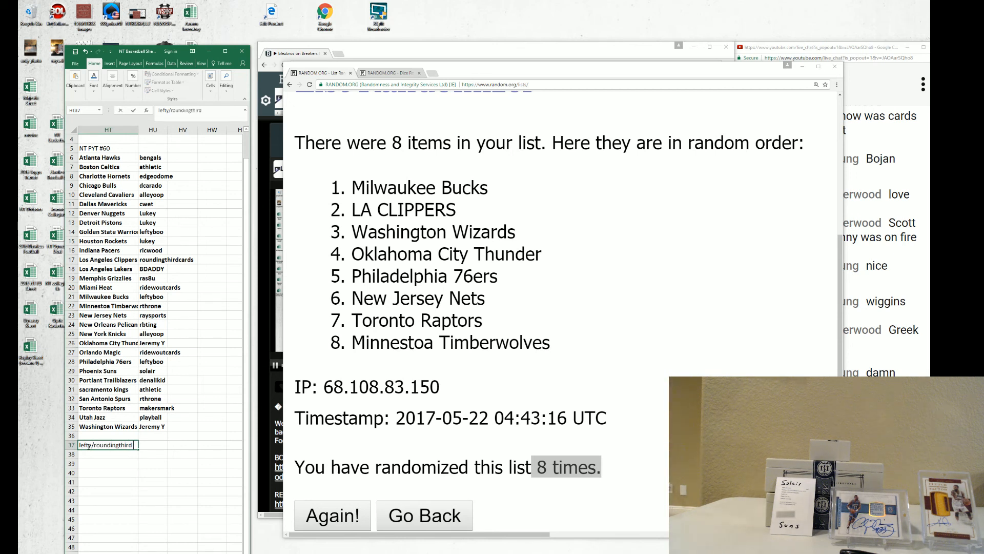
type("teams")
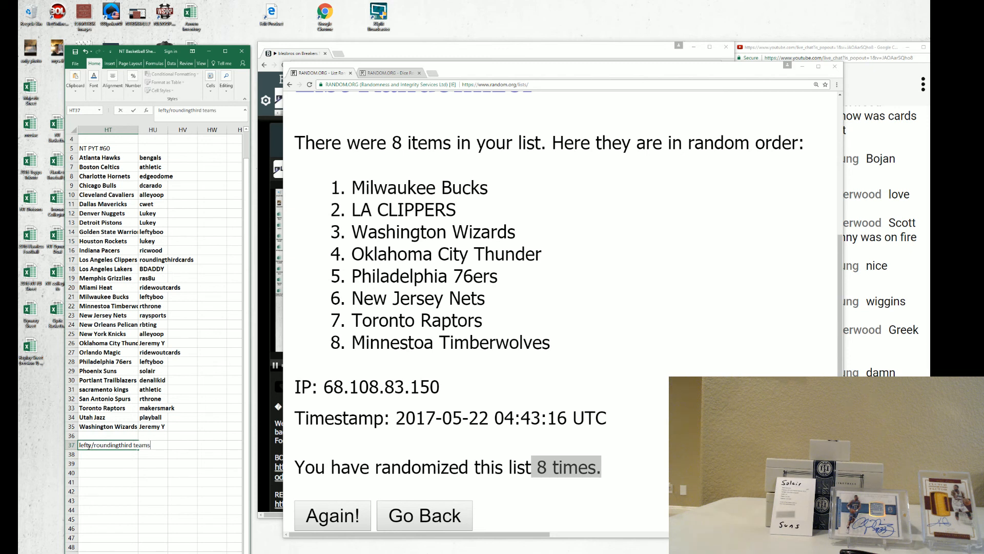